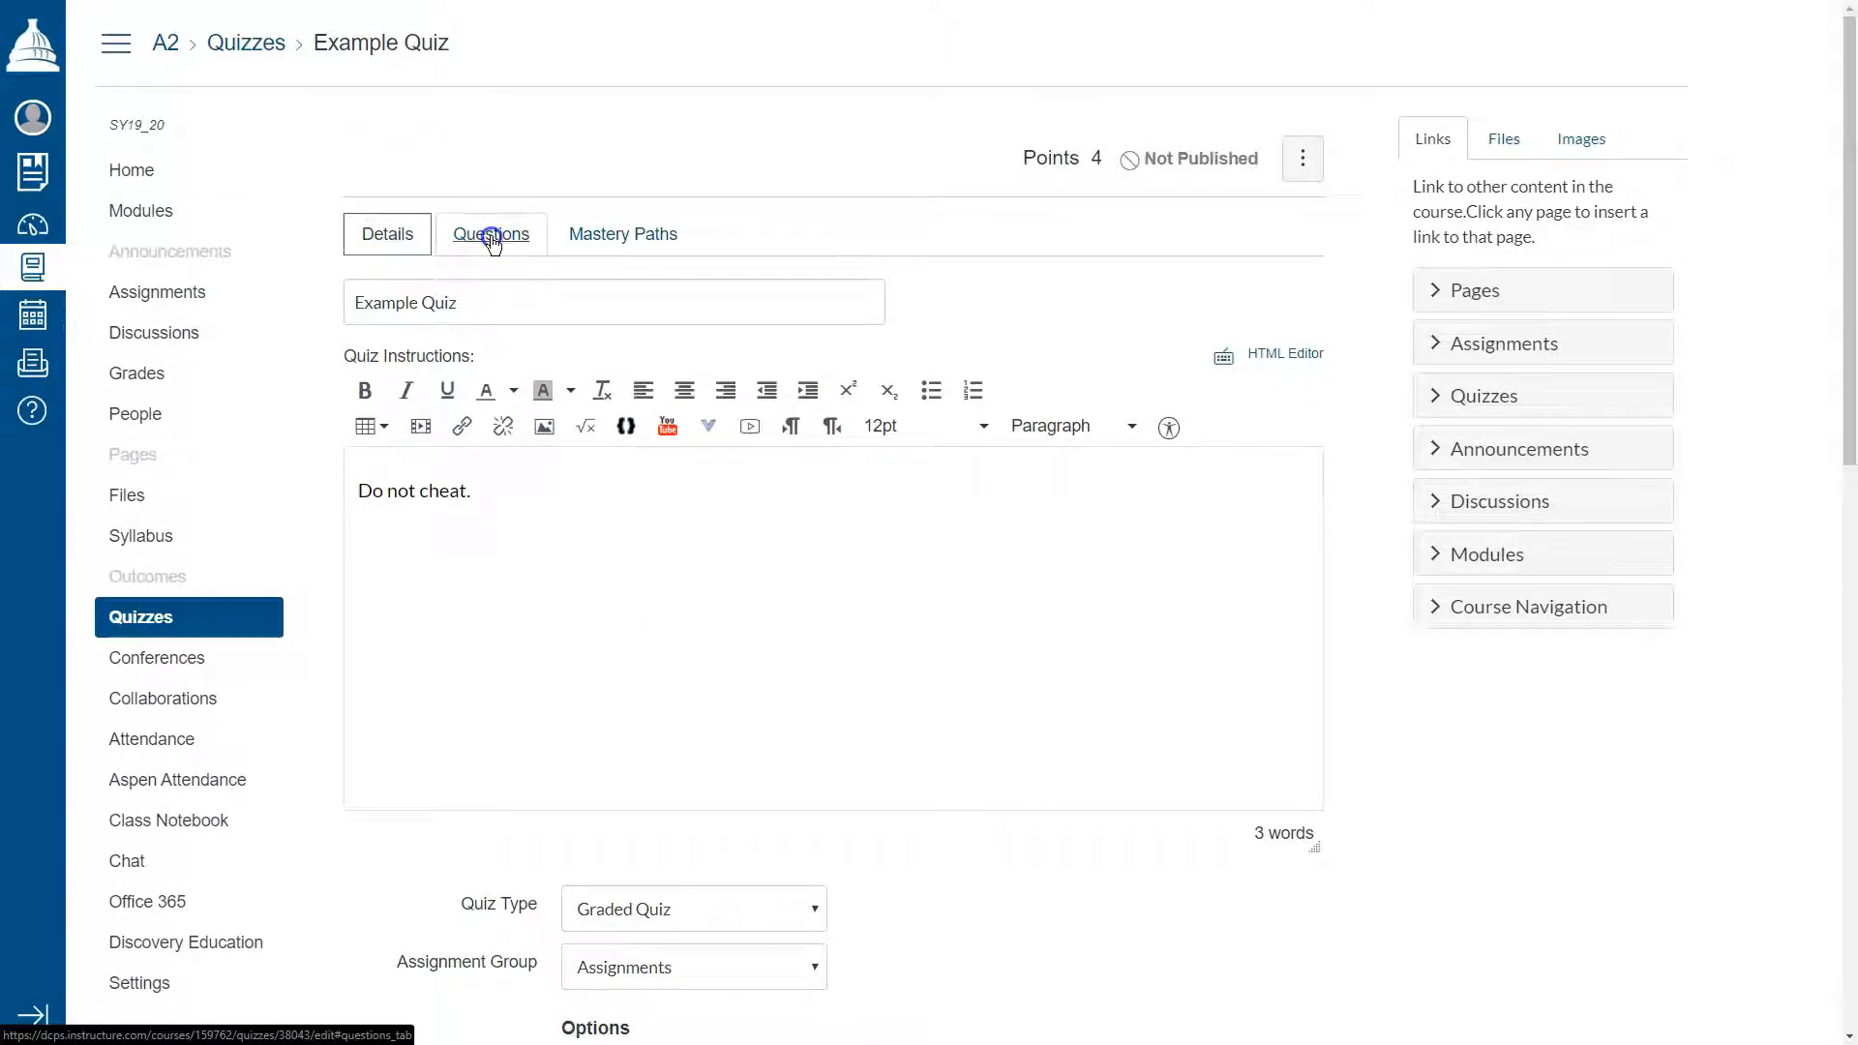
# - Display the Example Quiz's question list showing its four one-point questions
pyautogui.click(492, 235)
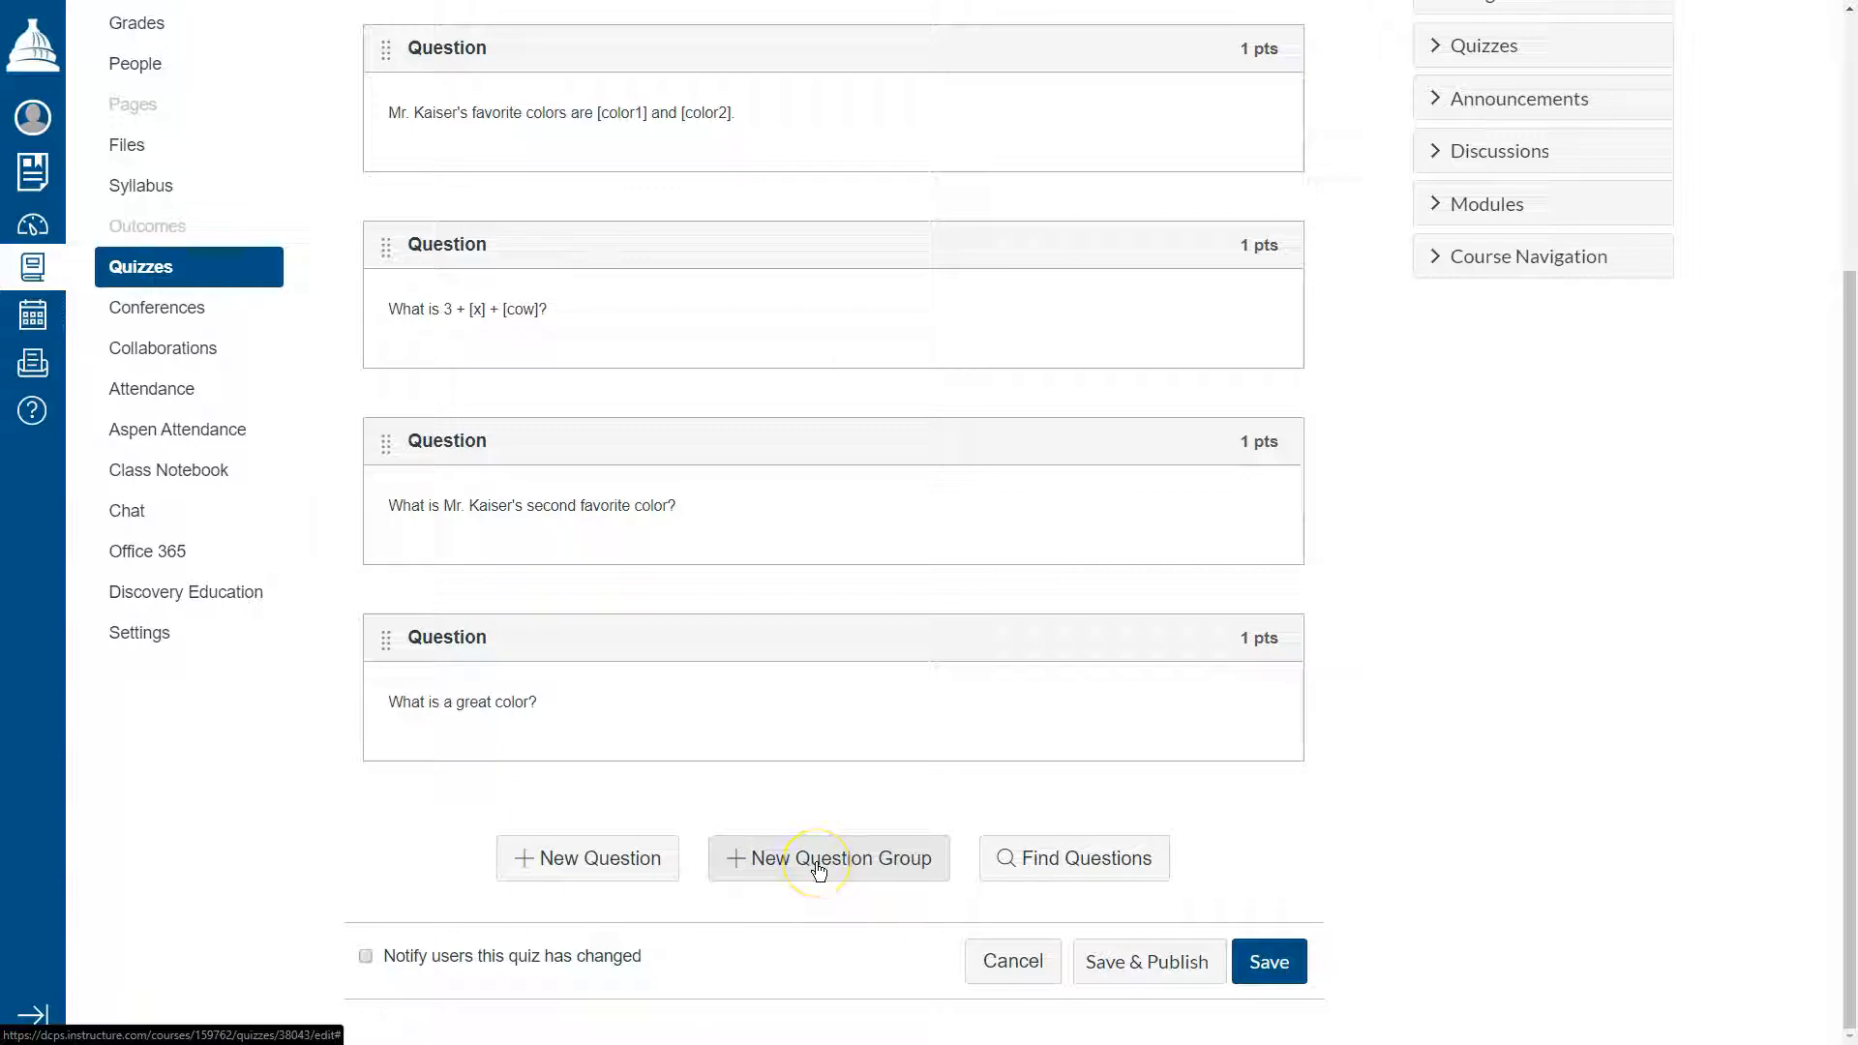
# - Create a question group named 'Group' picking 4 questions at 1 pt each
pyautogui.click(828, 858)
pyautogui.write('4')
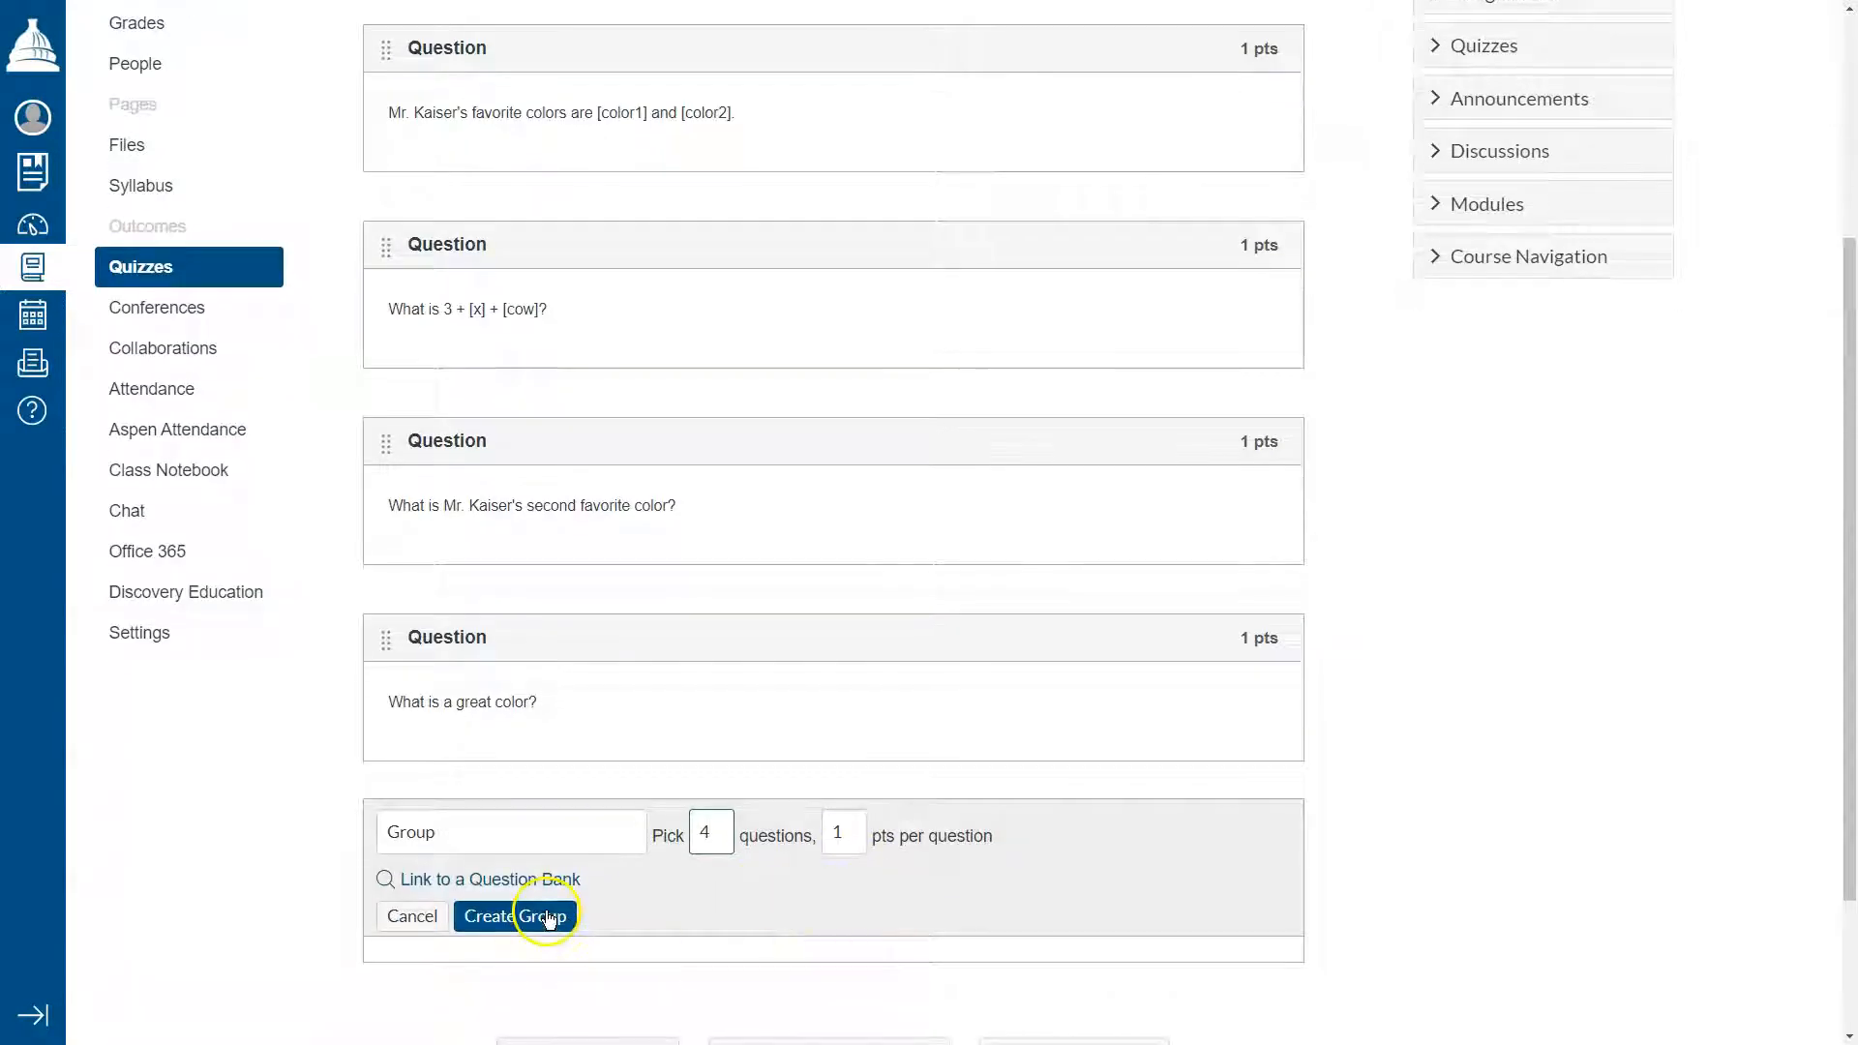
pyautogui.click(521, 915)
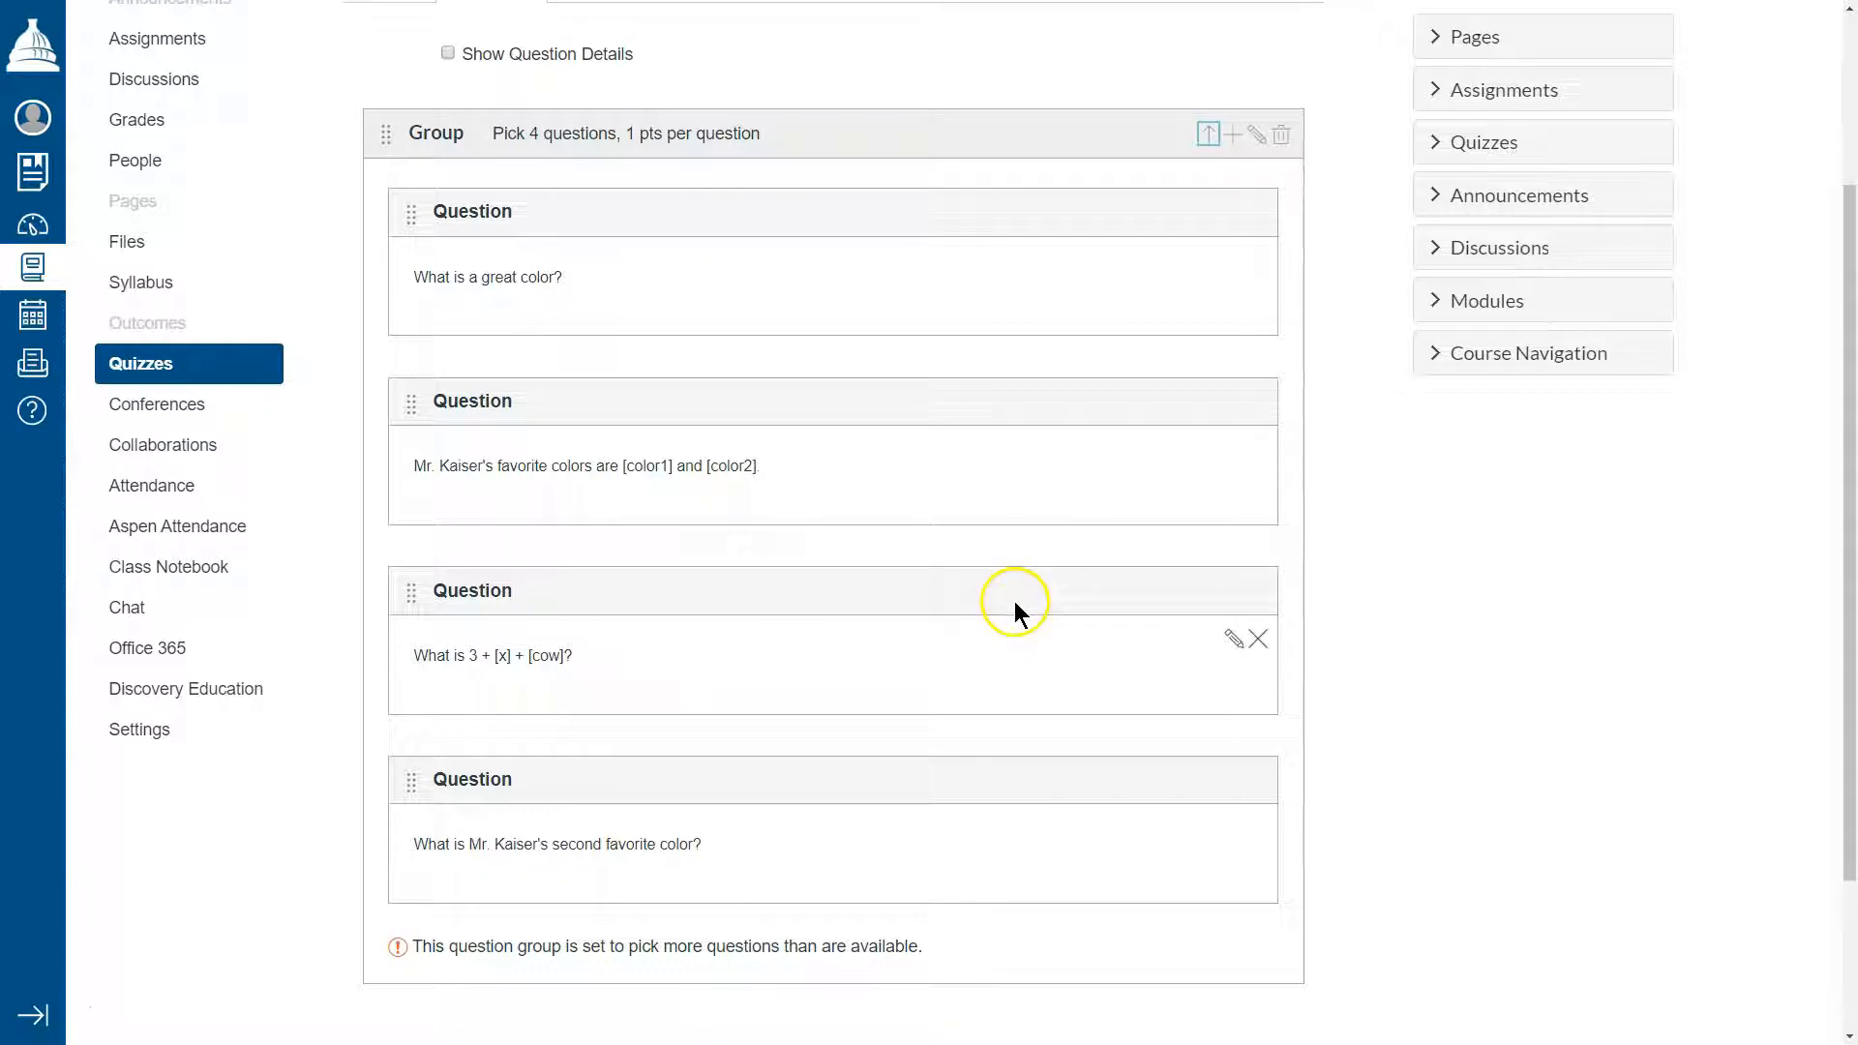
pyautogui.moveTo(703, 293)
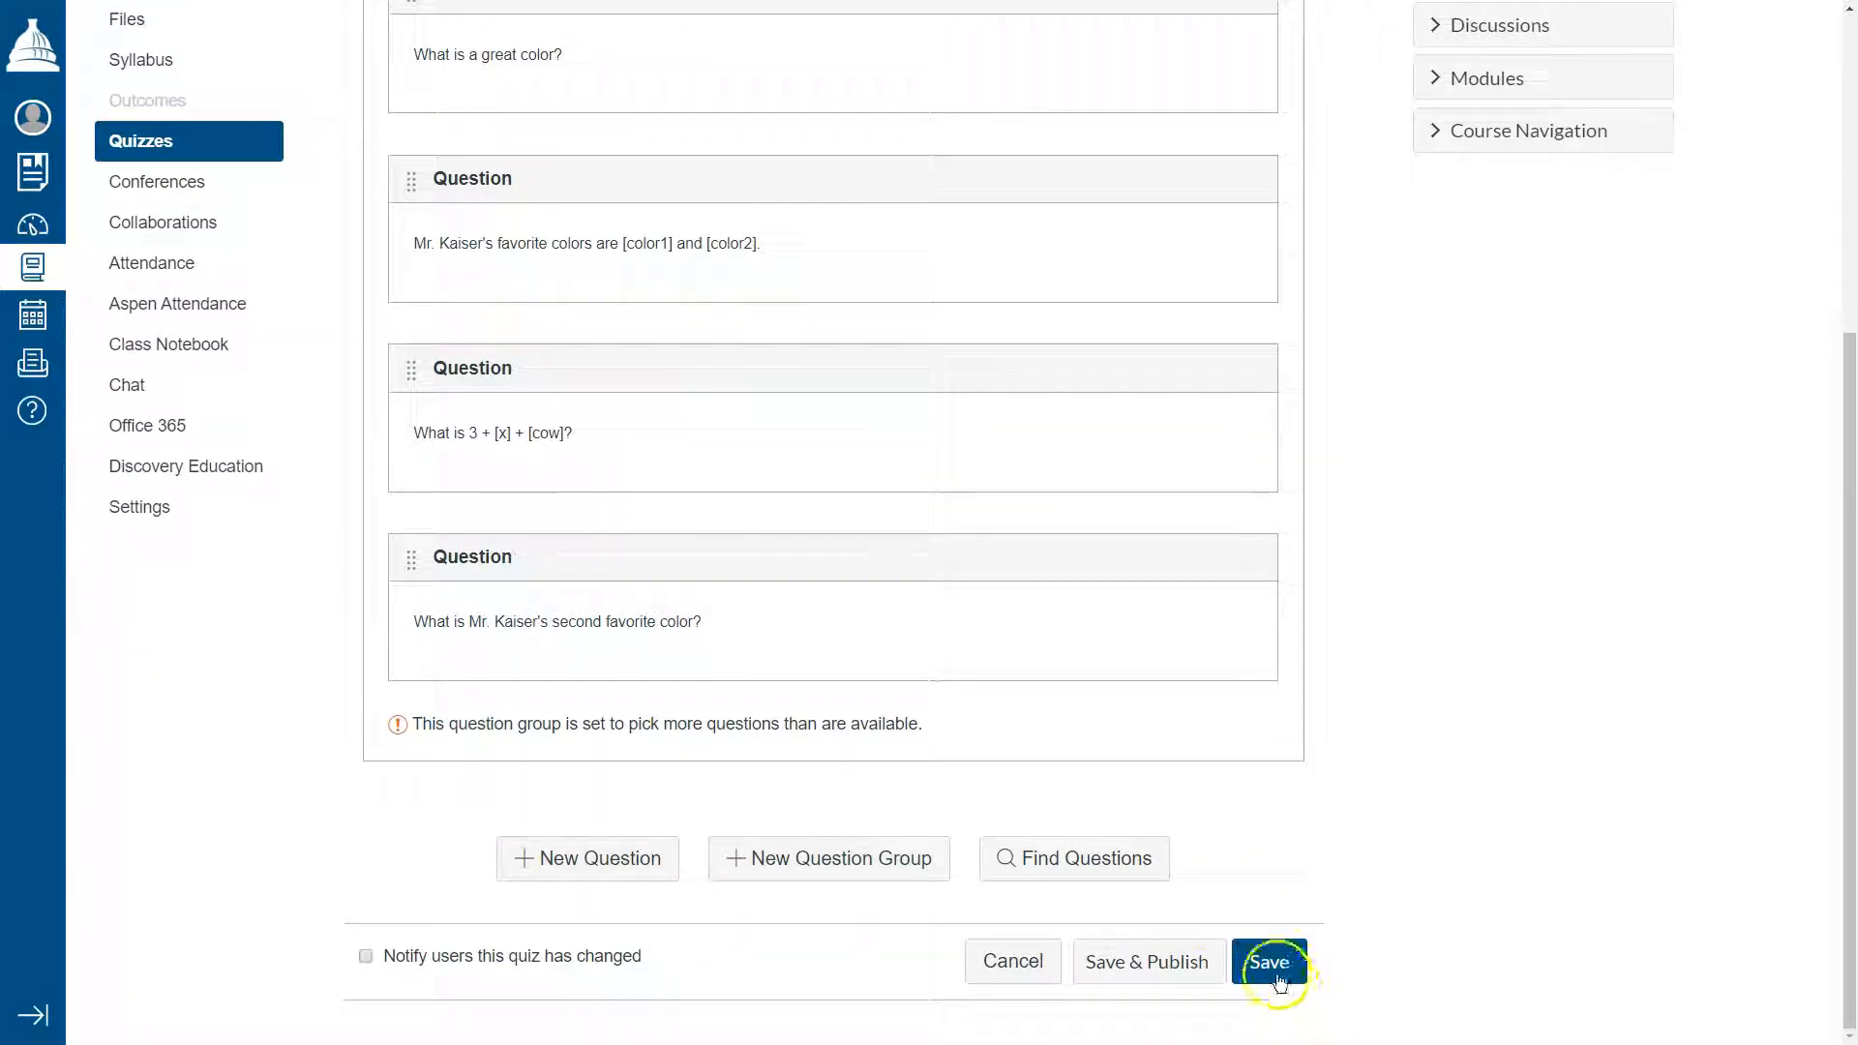
# - Save the quiz, then reopen its questions to confirm Group picks 4 at 1 pt
pyautogui.click(1269, 961)
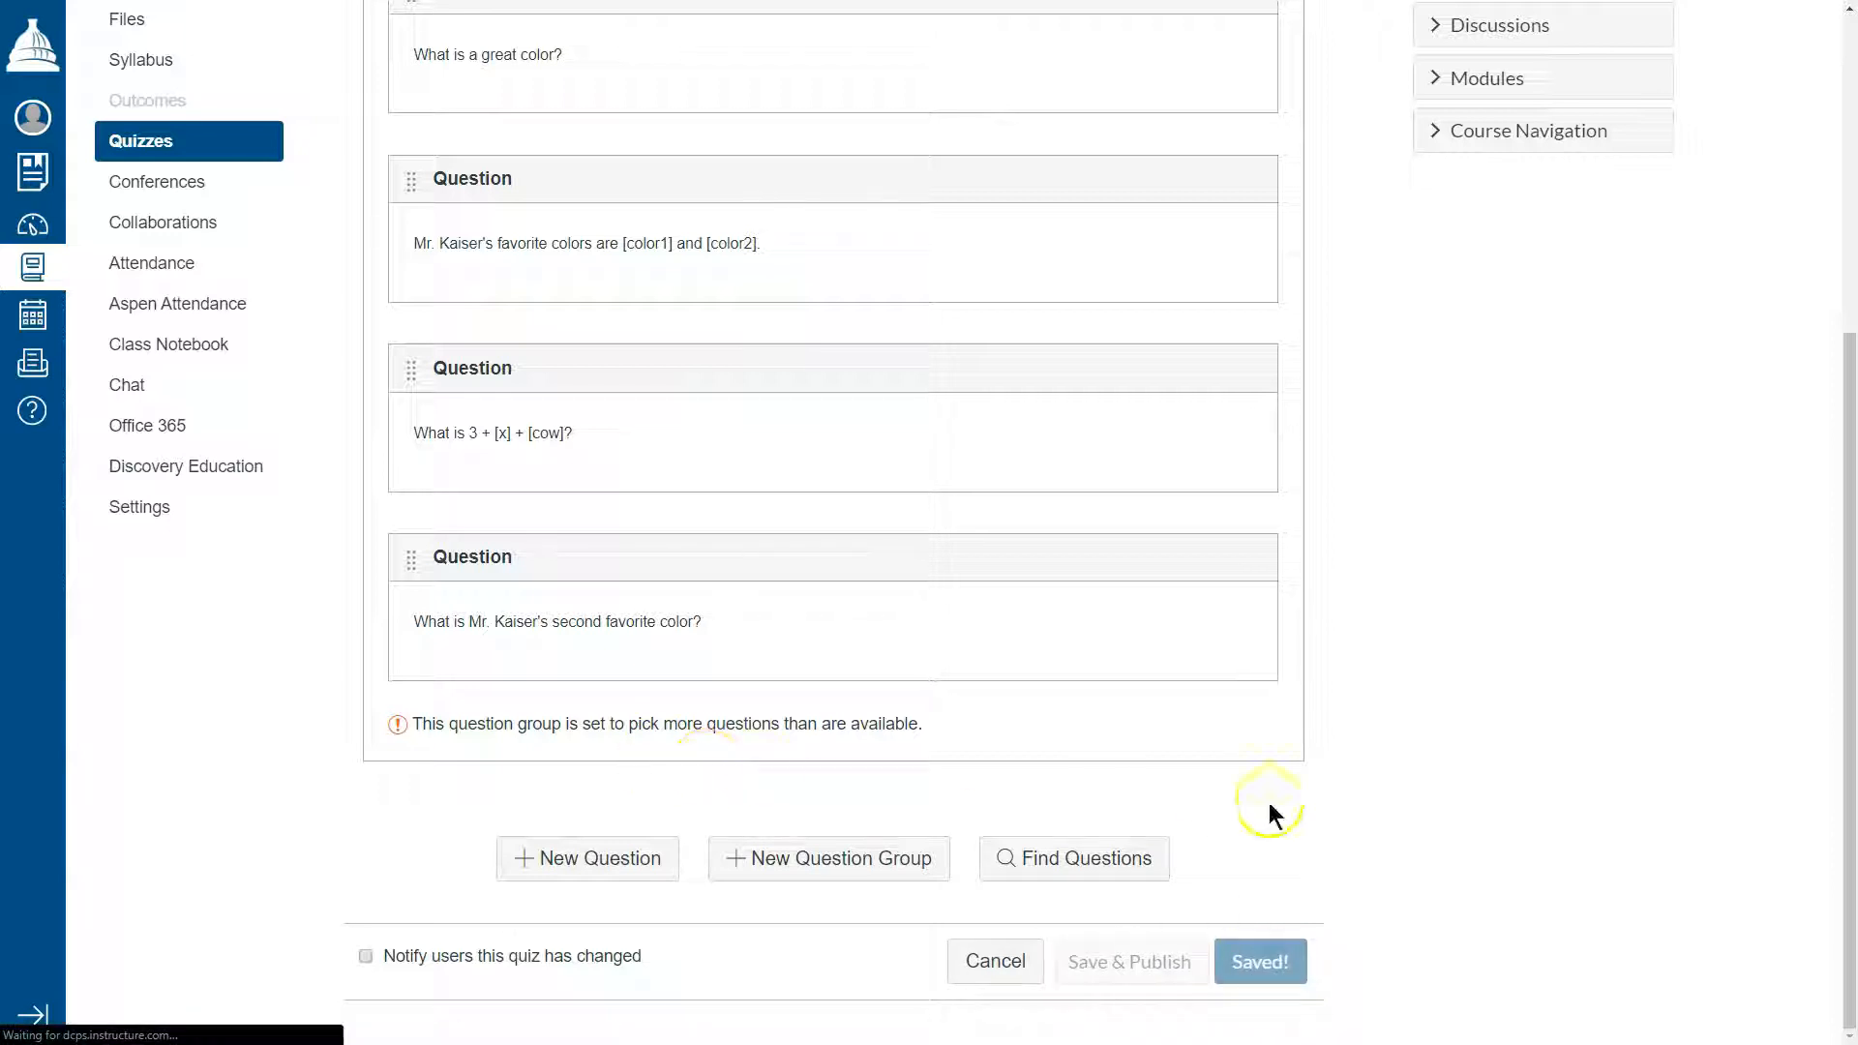
pyautogui.click(1260, 962)
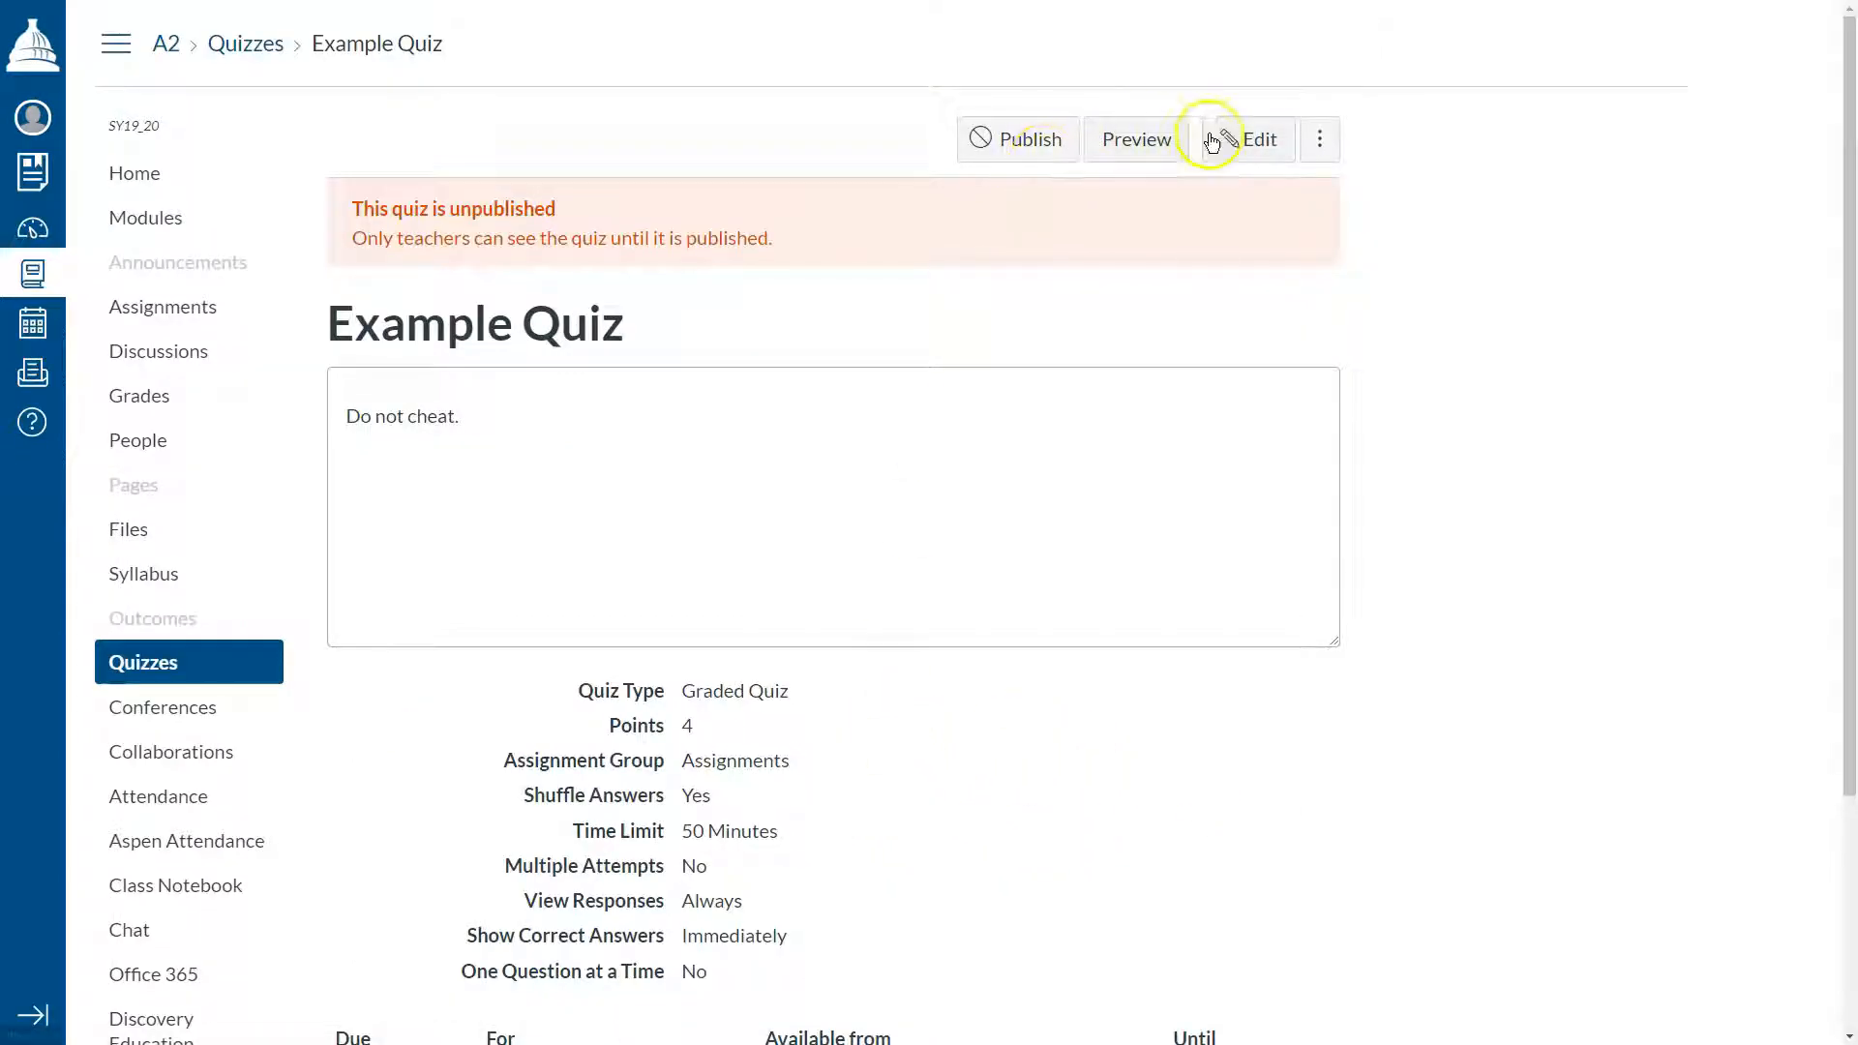
pyautogui.click(1239, 139)
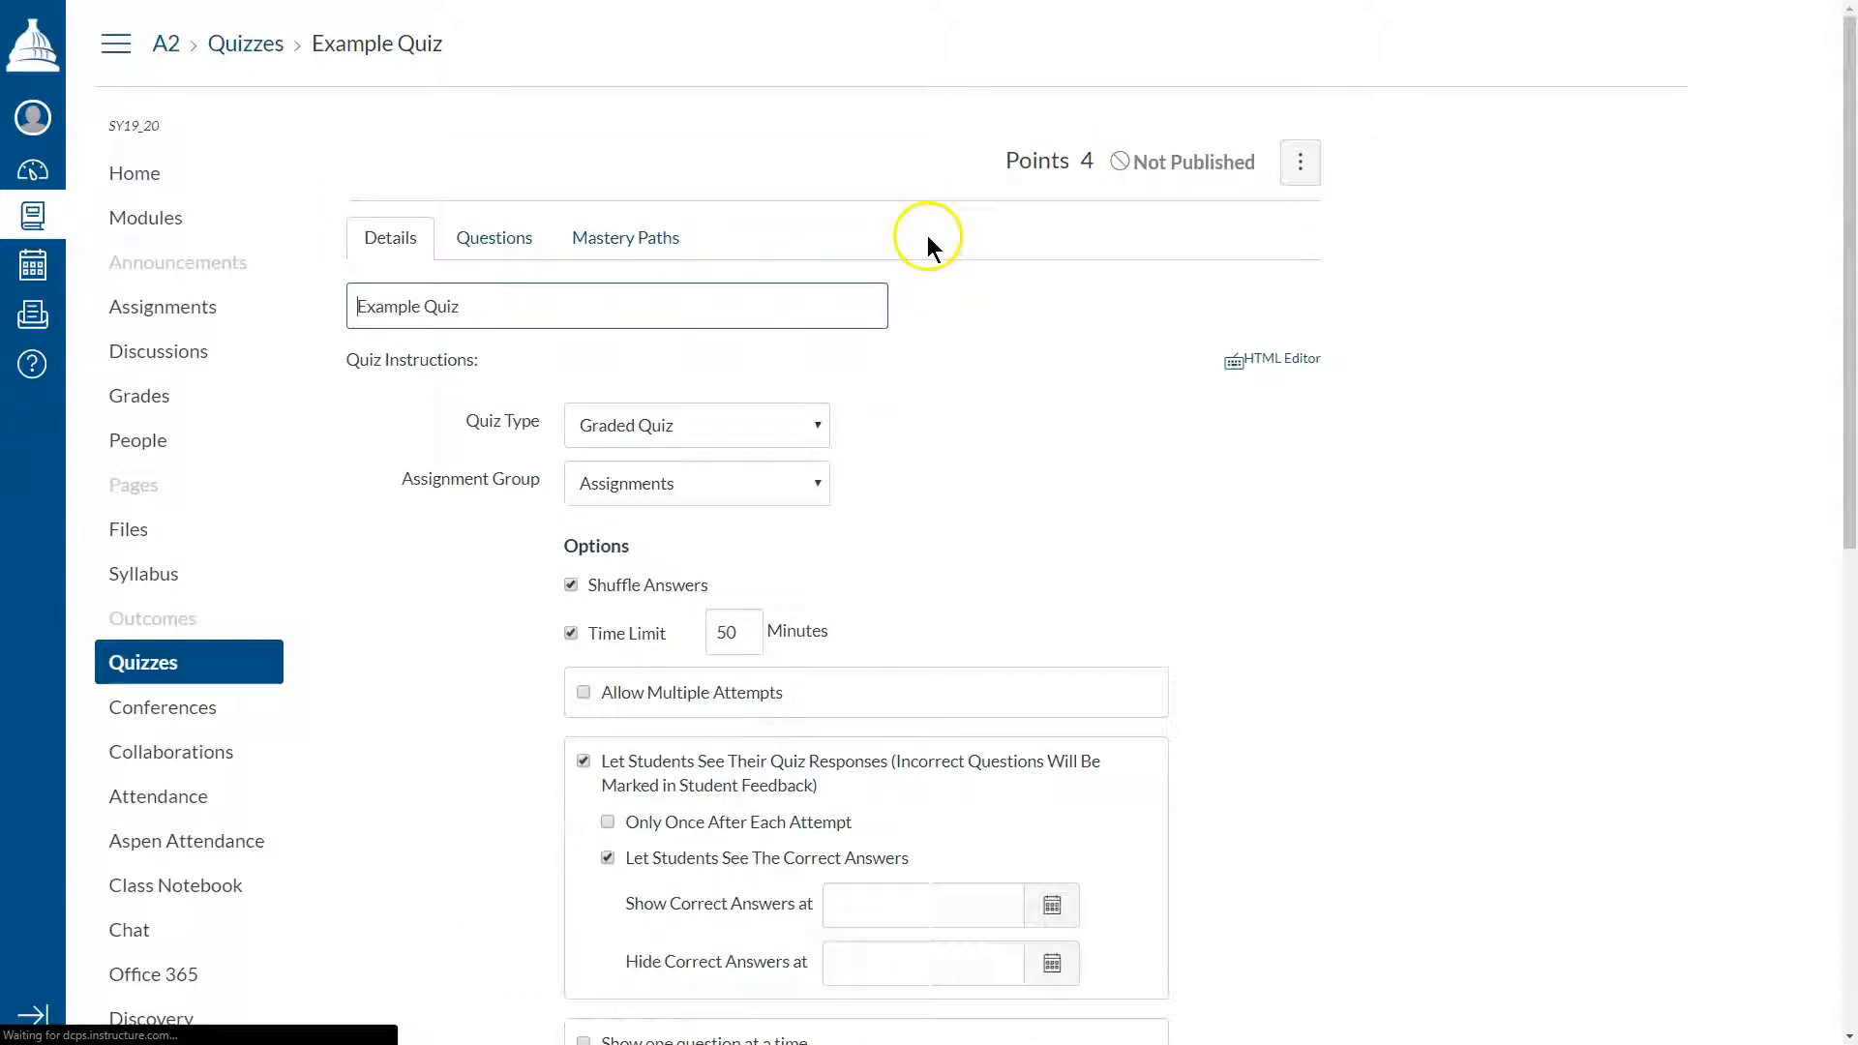
pyautogui.click(494, 238)
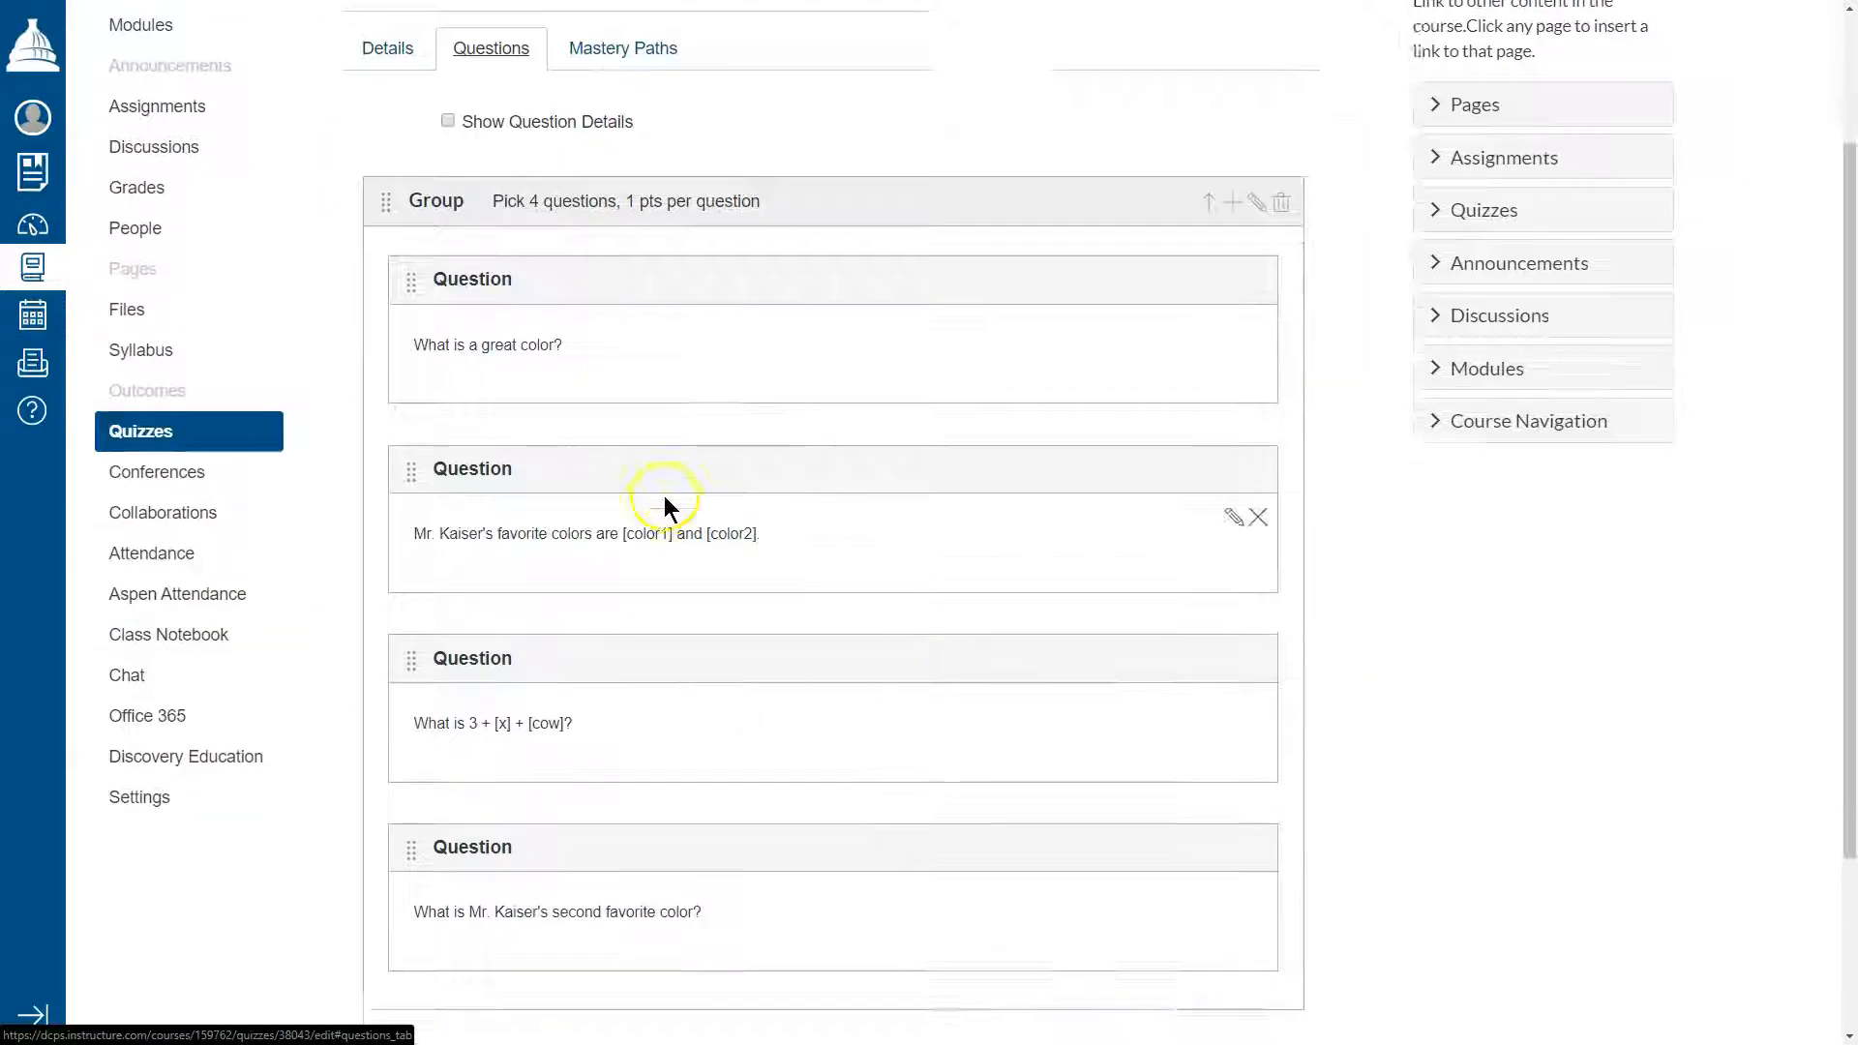